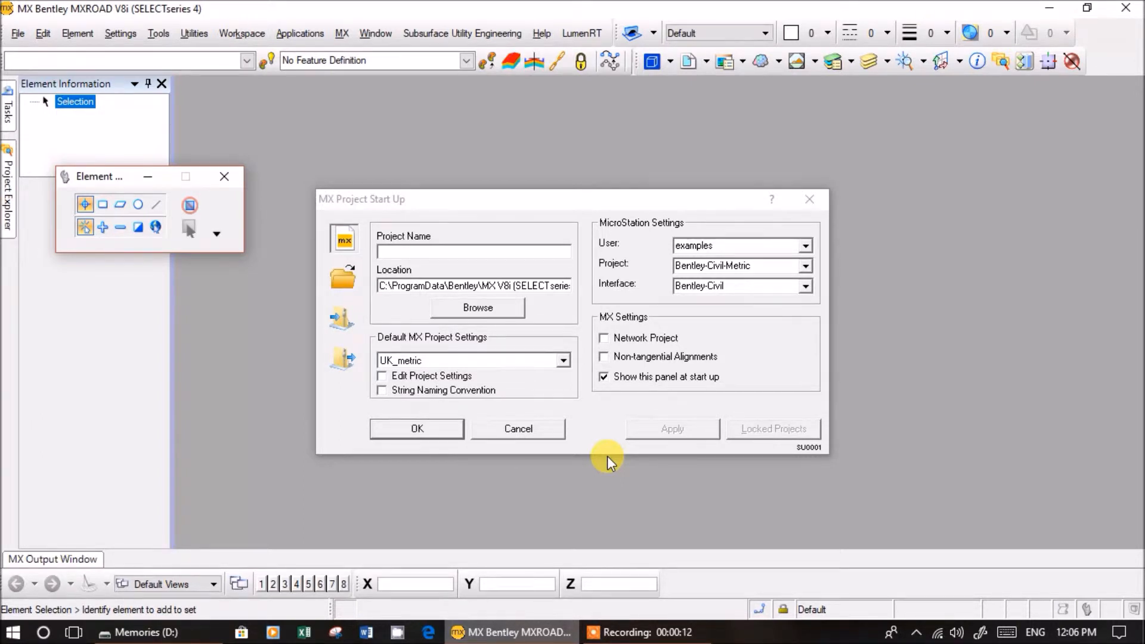
{"action": "mouse_move", "coordinate": [1067, 431]}
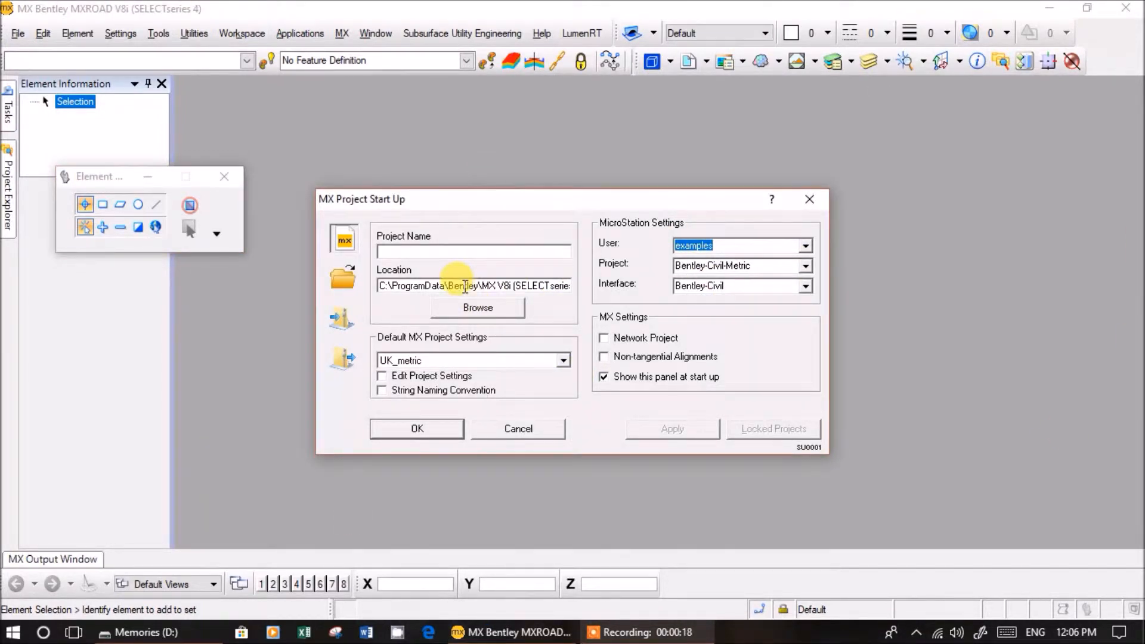
- Choose Bentley-Civil-Metric as the MicroStation project configuration
{"action": "left_click", "coordinate": [806, 245]}
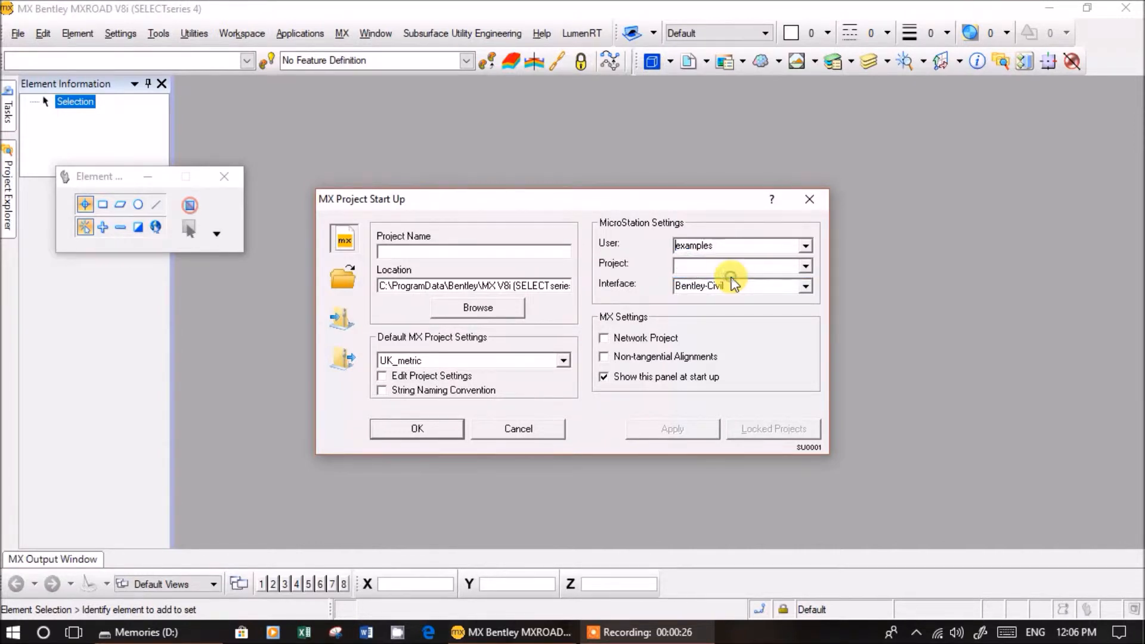
{"action": "left_click", "coordinate": [804, 265]}
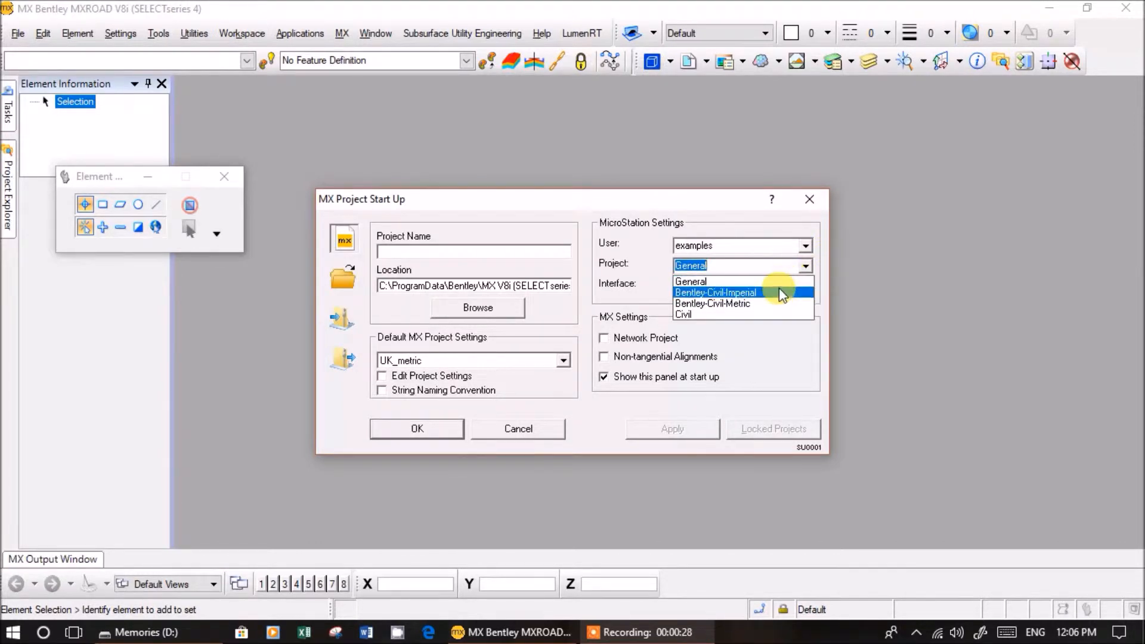
{"action": "left_click", "coordinate": [713, 303]}
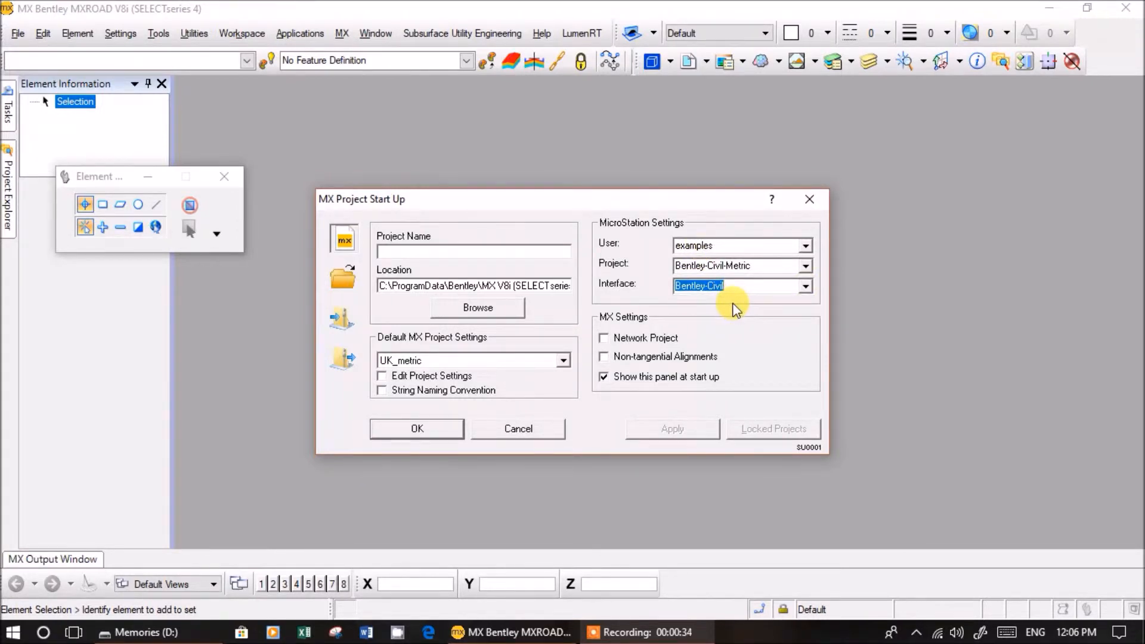
{"action": "mouse_move", "coordinate": [738, 305]}
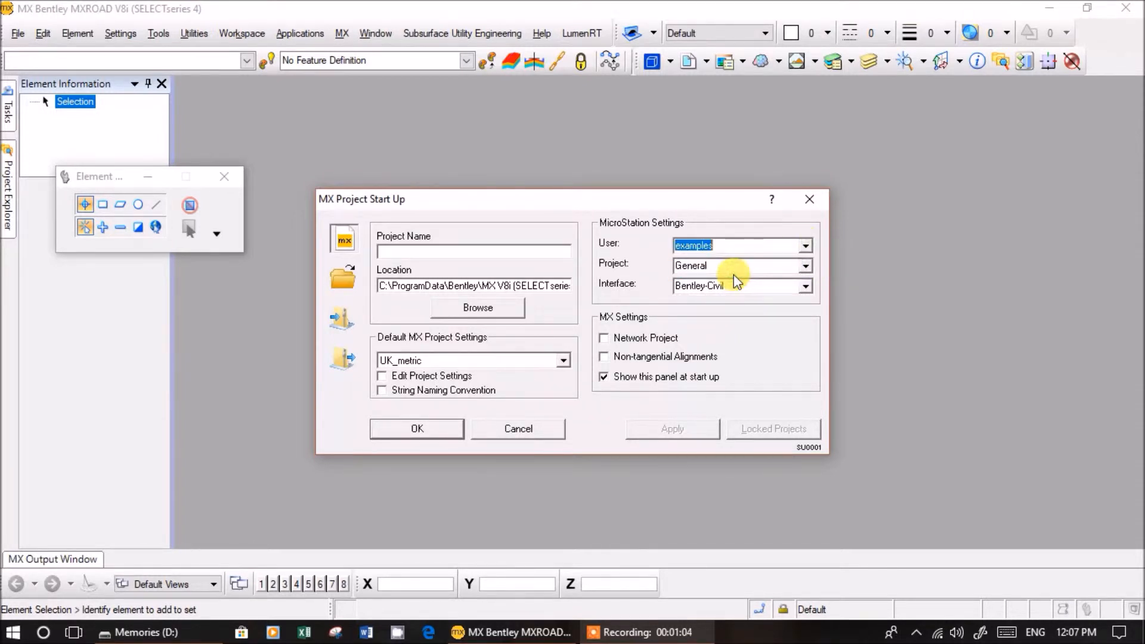
- Enter 'neW dESIGN' as the project name
{"action": "left_click", "coordinate": [740, 265]}
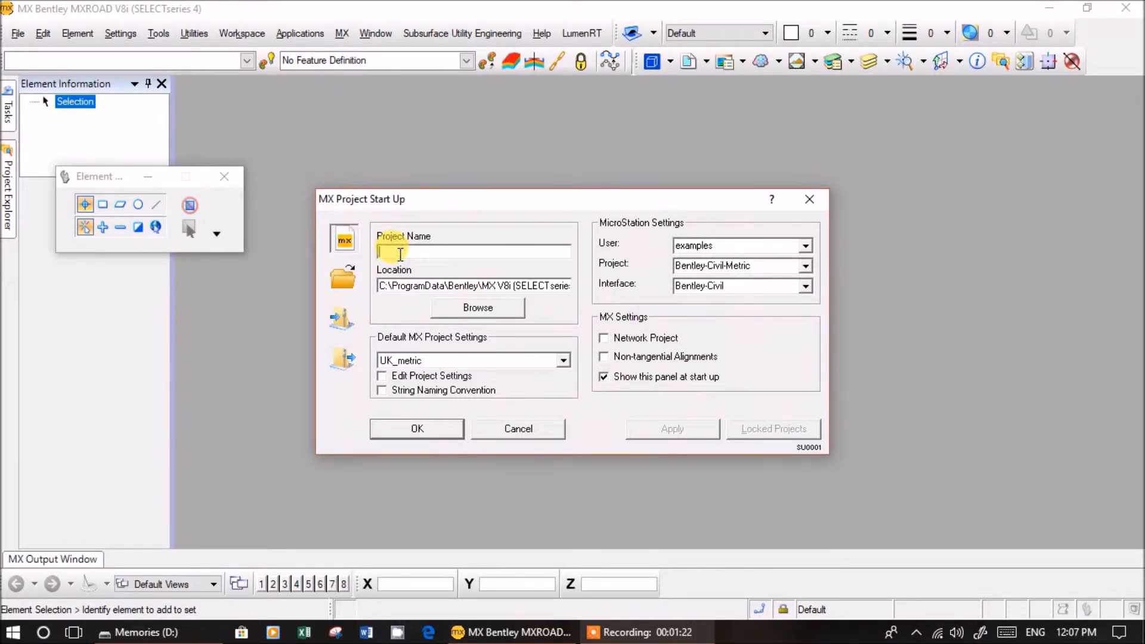
{"action": "type", "text": "neW dESI"}
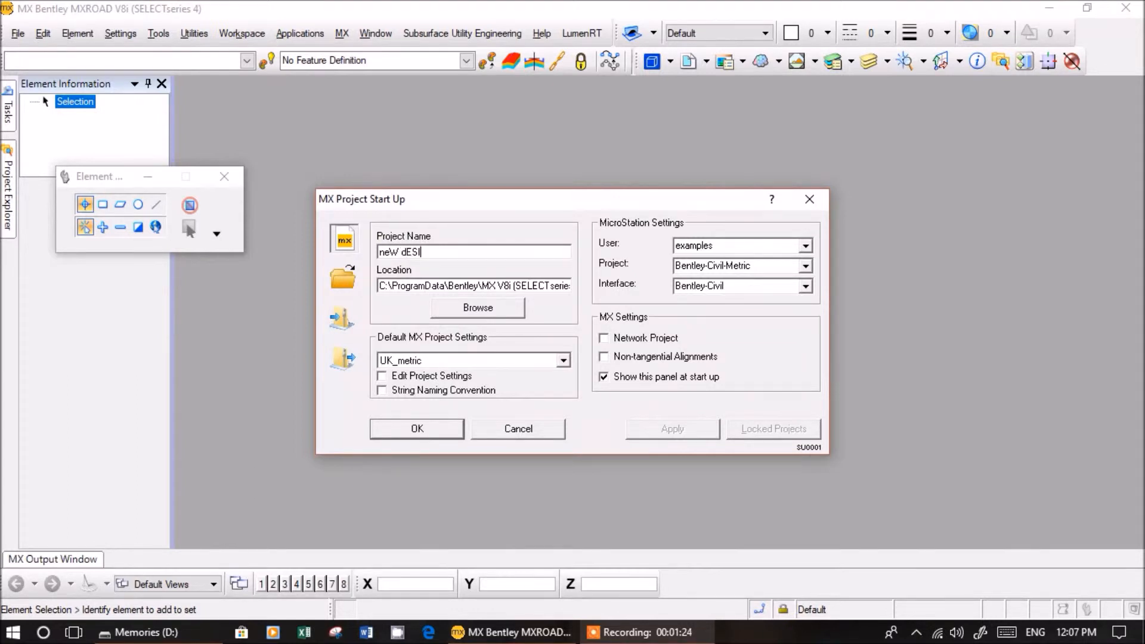
{"action": "left_click", "coordinate": [478, 308]}
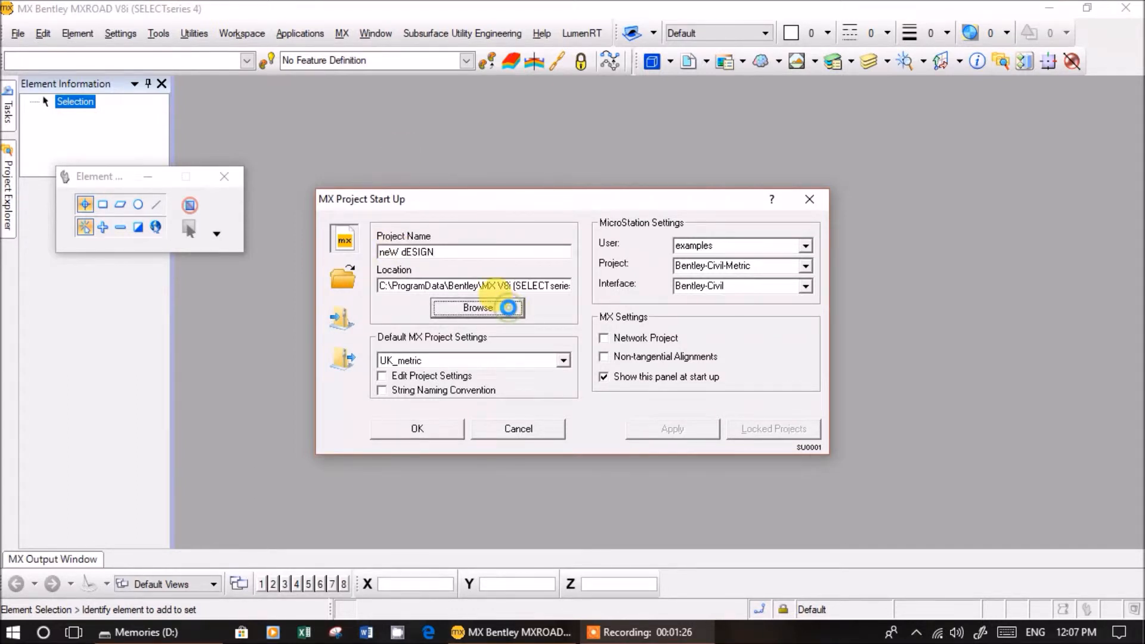
- Create the folder G:\oPEN rOADS and confirm it as the project location
{"action": "left_click", "coordinate": [477, 306]}
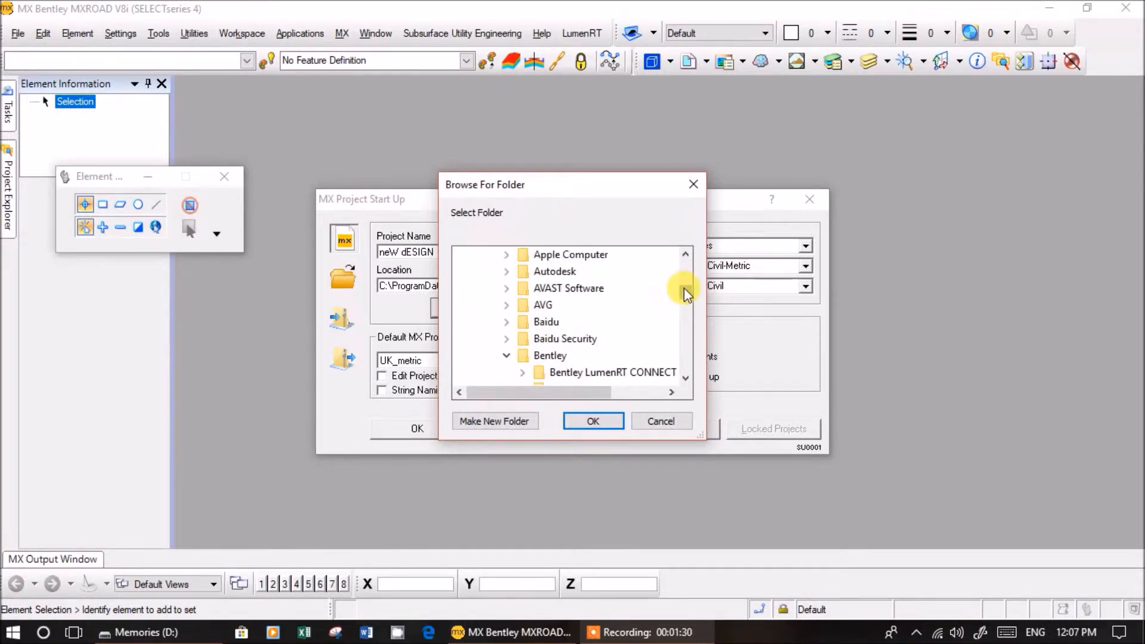
{"action": "scroll", "scroll_direction": "down", "scroll_amount": 3}
{"action": "type", "text": "oPEN"}
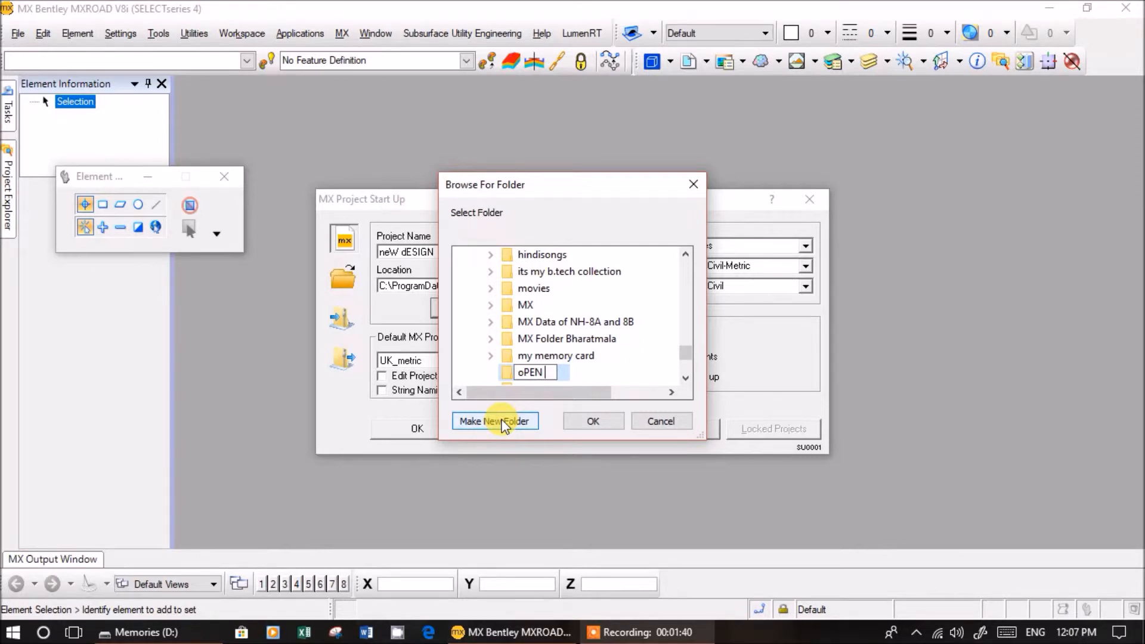
{"action": "left_click", "coordinate": [495, 420]}
{"action": "type", "text": " rOADS"}
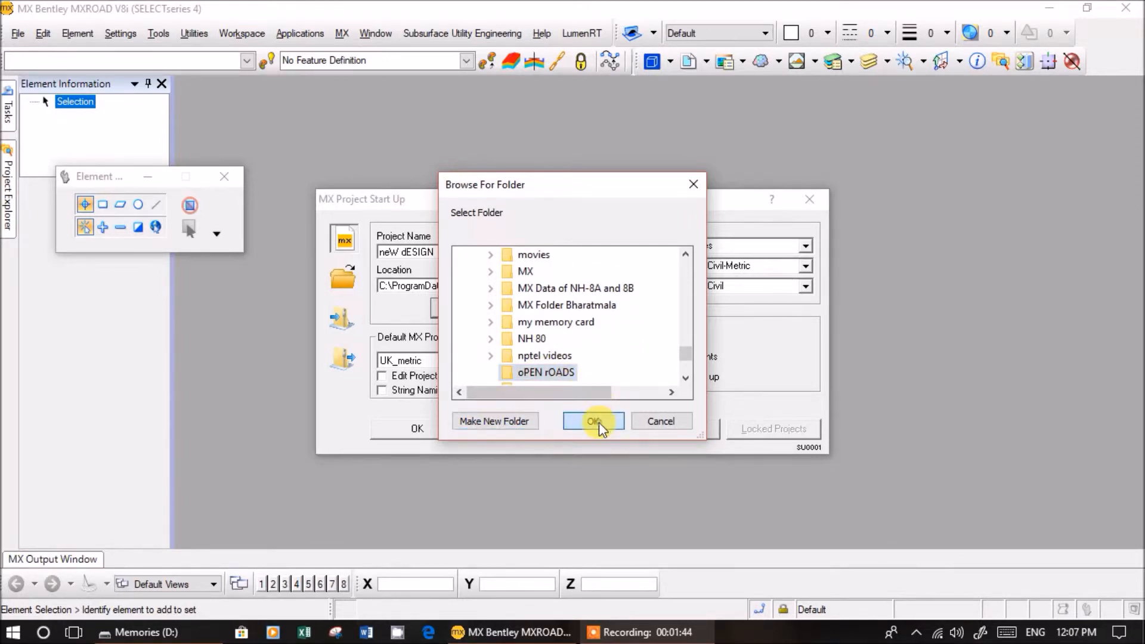
{"action": "left_click", "coordinate": [593, 422]}
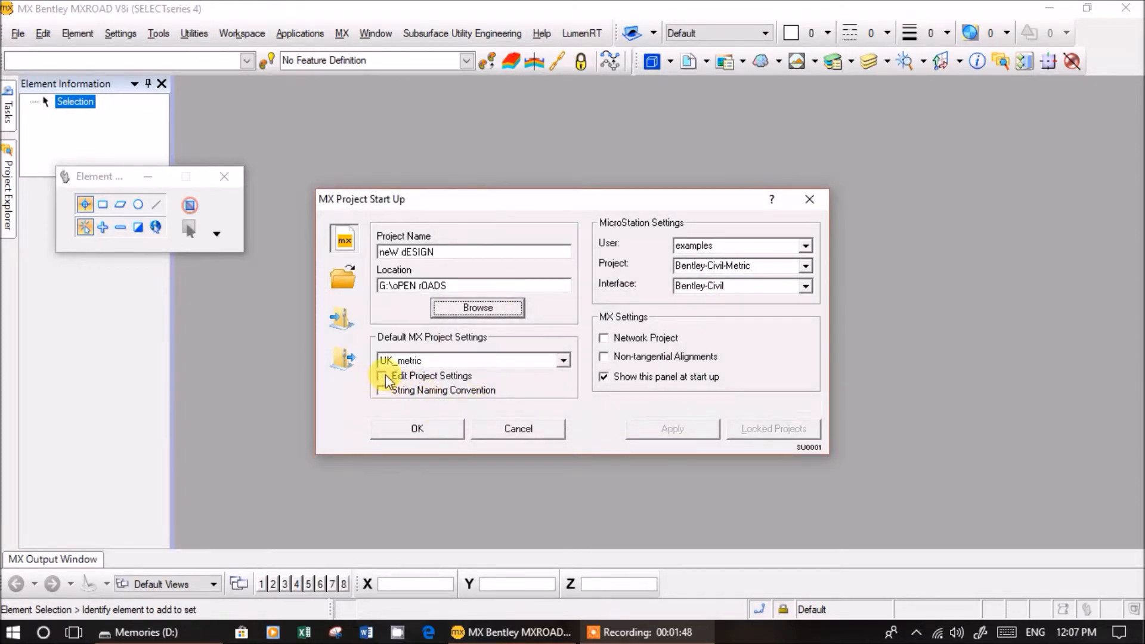
- Enable Edit Project Settings and create the neW dESIGN project
{"action": "left_click", "coordinate": [383, 375]}
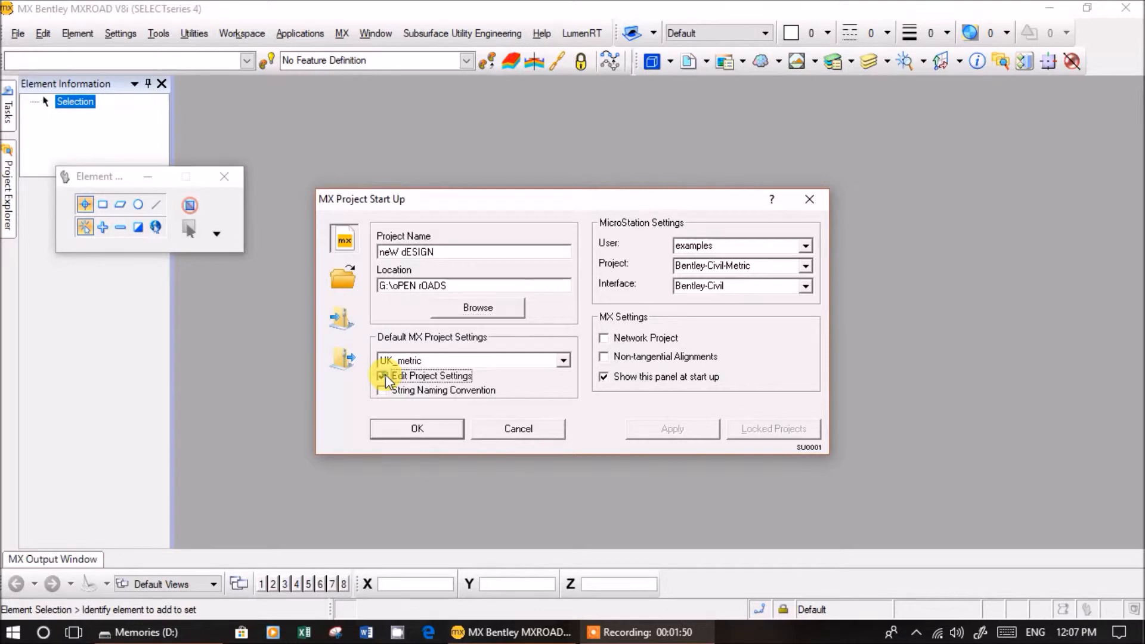
{"action": "left_click", "coordinate": [382, 375]}
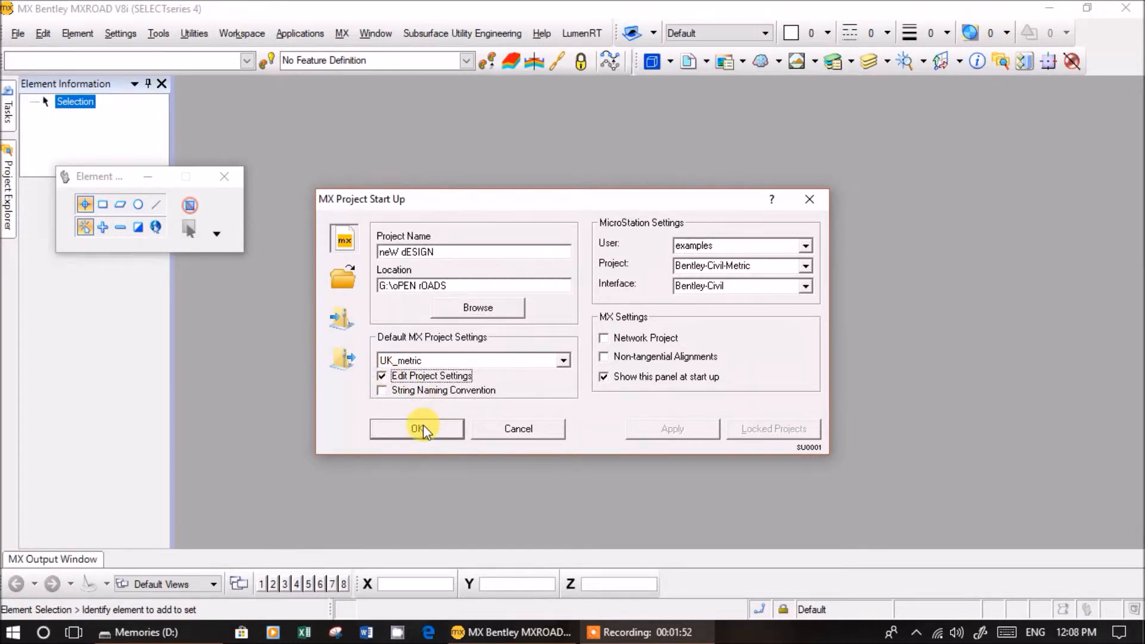
{"action": "left_click", "coordinate": [416, 429]}
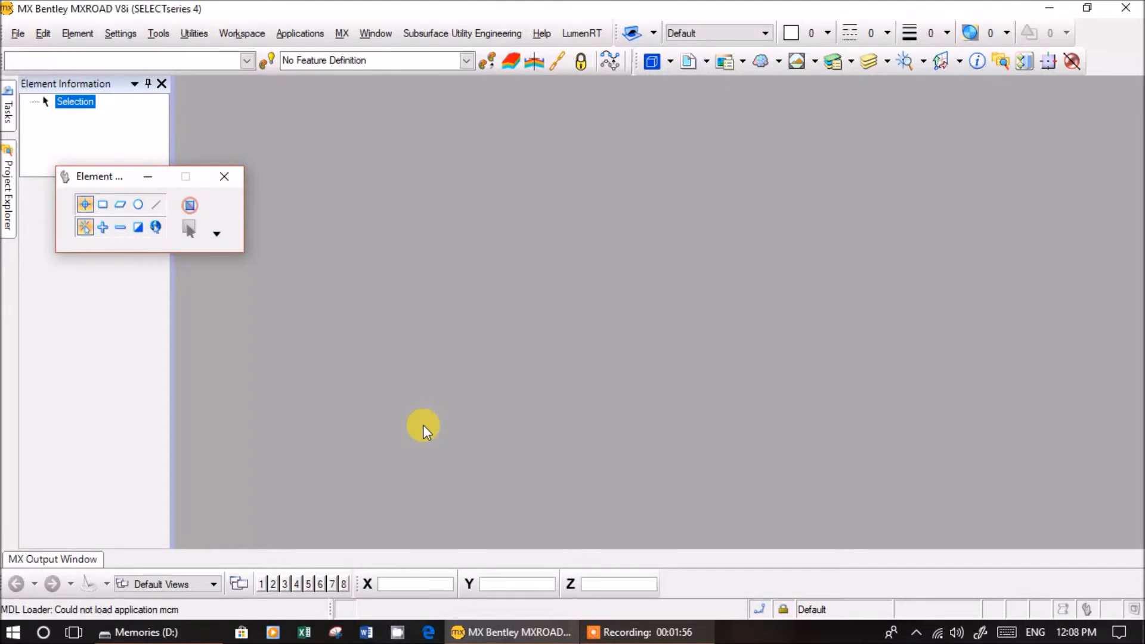
{"action": "mouse_move", "coordinate": [489, 439]}
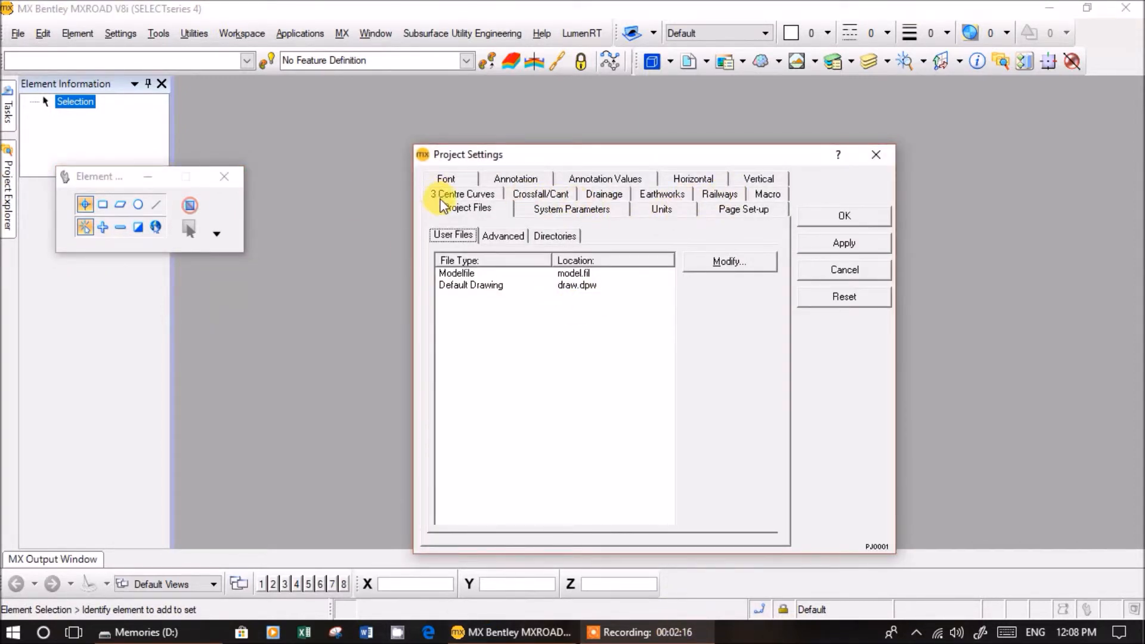
{"action": "mouse_move", "coordinate": [678, 223]}
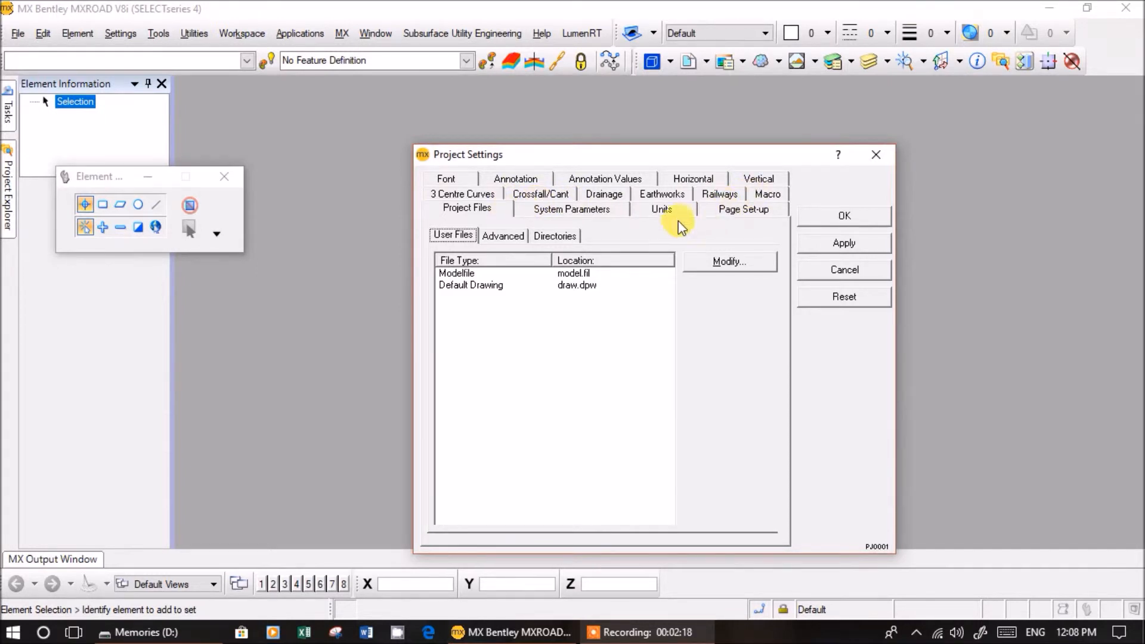
- Enable Turn Paging Off in System Parameters, apply, and confirm saving the settings
{"action": "left_click", "coordinate": [572, 210]}
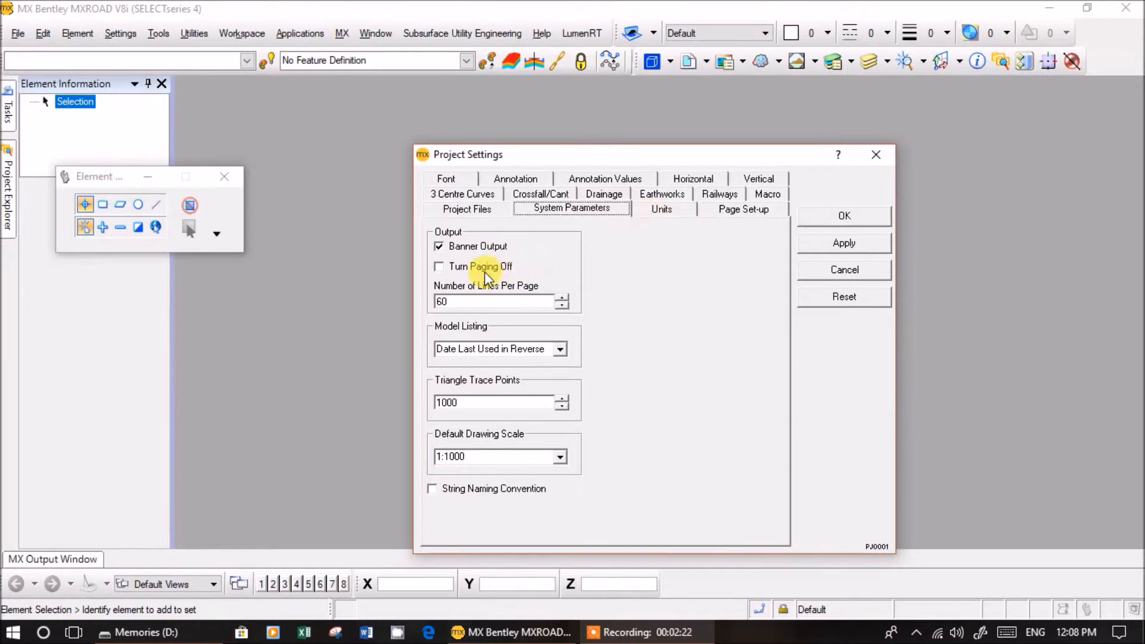
{"action": "left_click", "coordinate": [440, 267]}
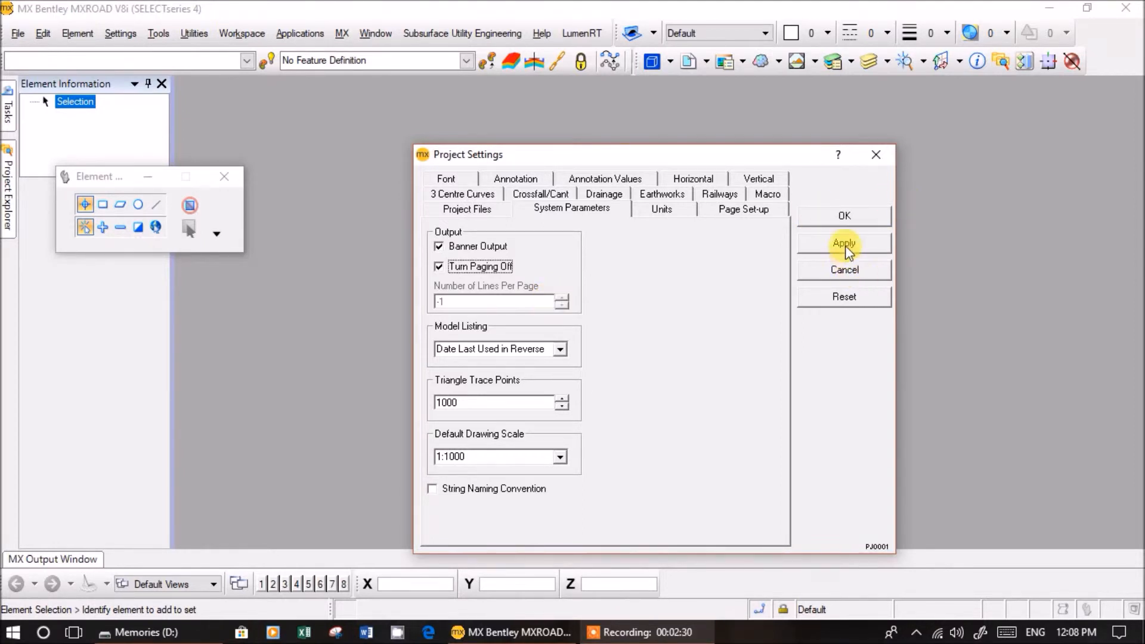
{"action": "left_click", "coordinate": [843, 243]}
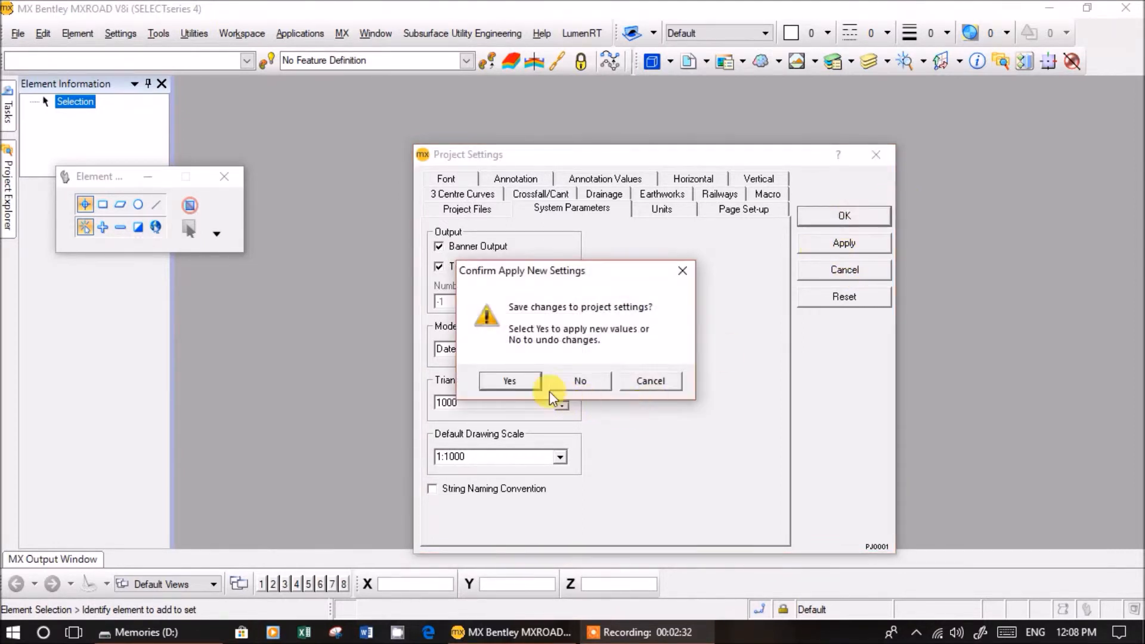
{"action": "left_click", "coordinate": [509, 381]}
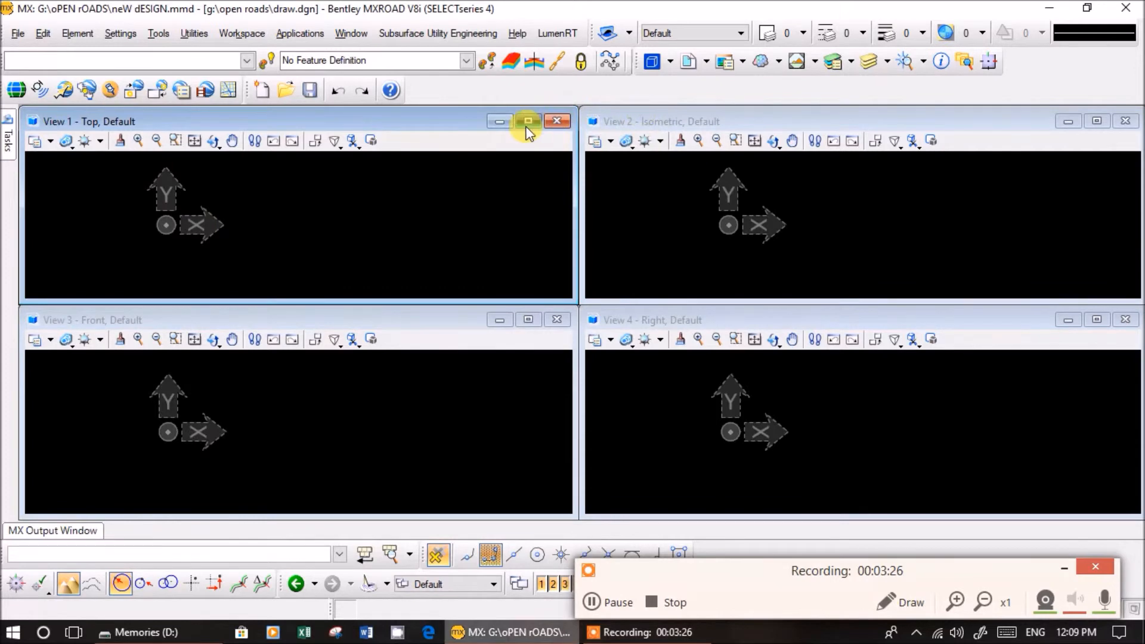
- Maximise View 1 (Top) and expand the General and Horizontal Geometry tool groups
{"action": "left_click", "coordinate": [528, 121]}
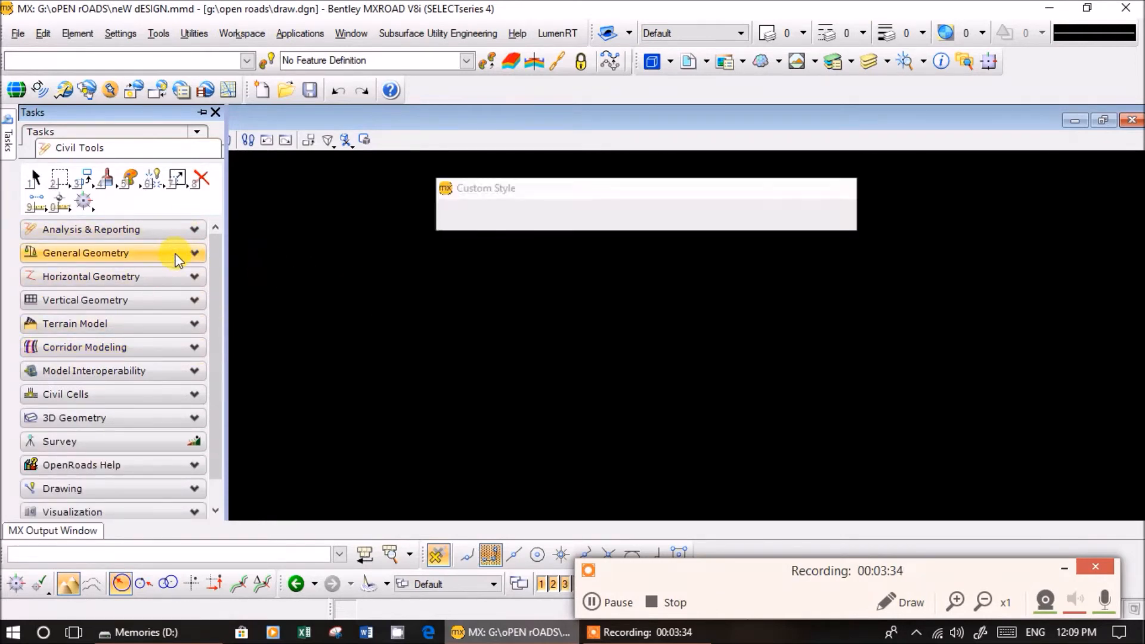
{"action": "mouse_move", "coordinate": [197, 262]}
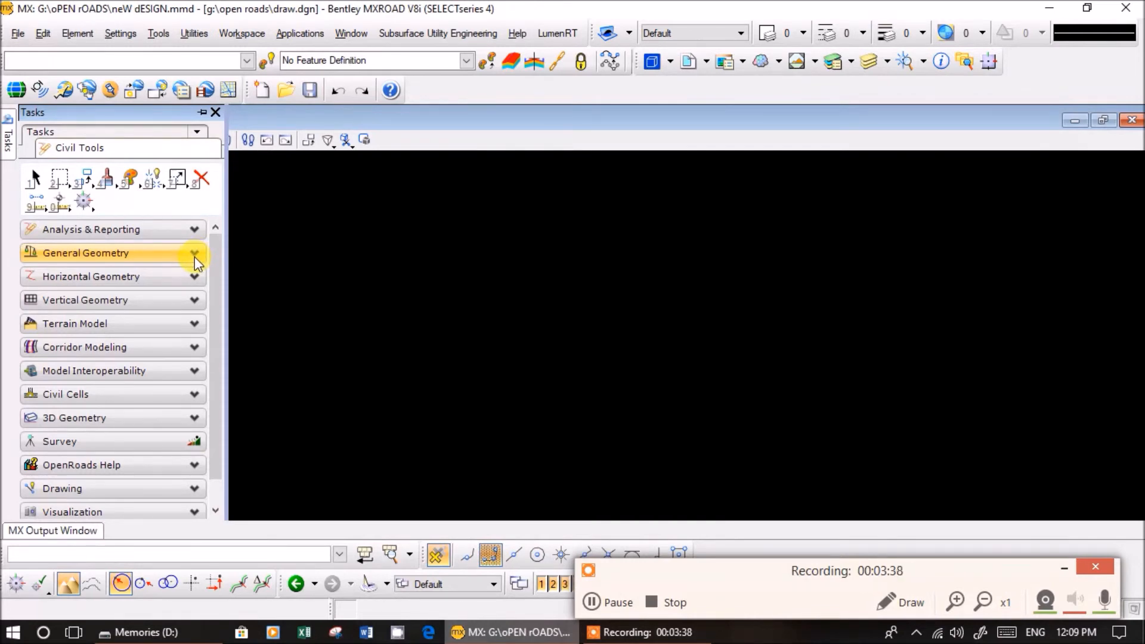
{"action": "left_click", "coordinate": [193, 253]}
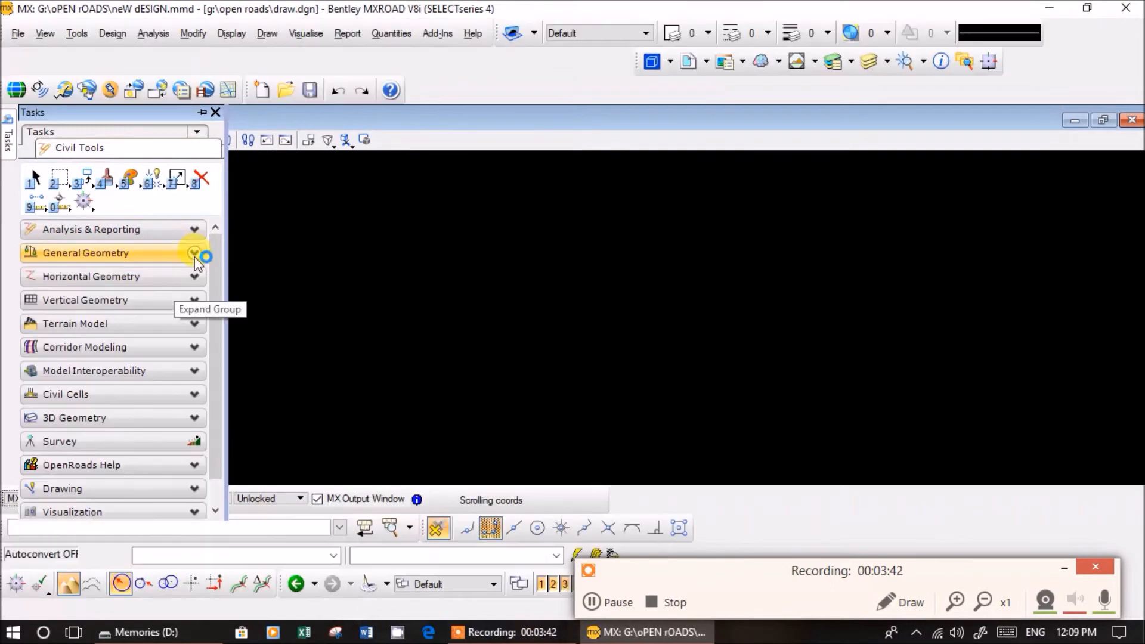
{"action": "left_click", "coordinate": [195, 253]}
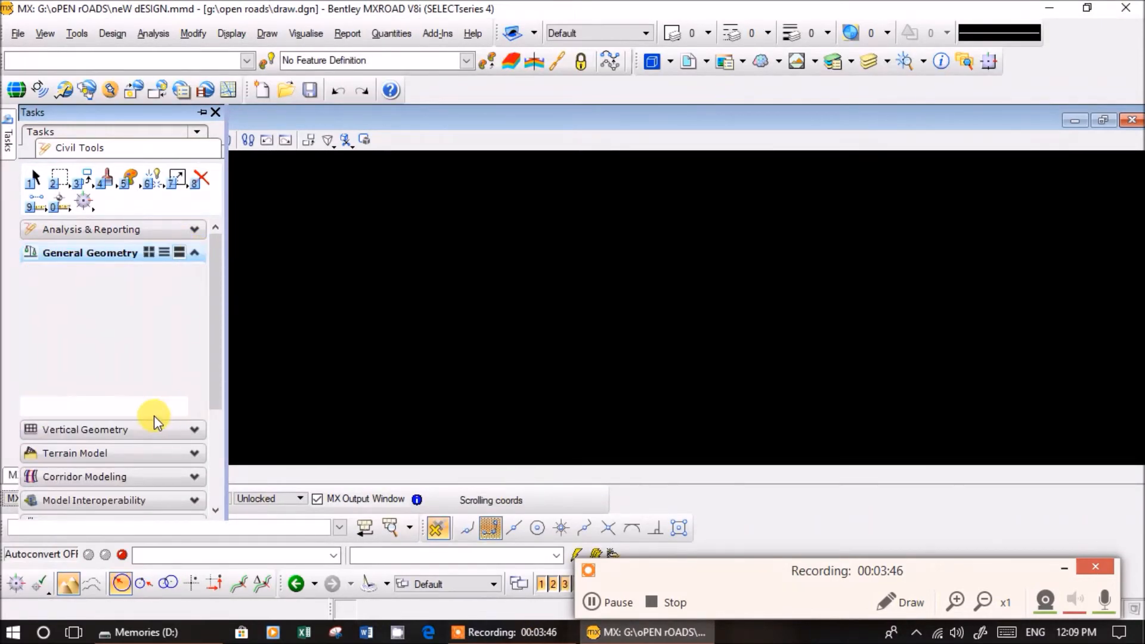
{"action": "left_click", "coordinate": [89, 252]}
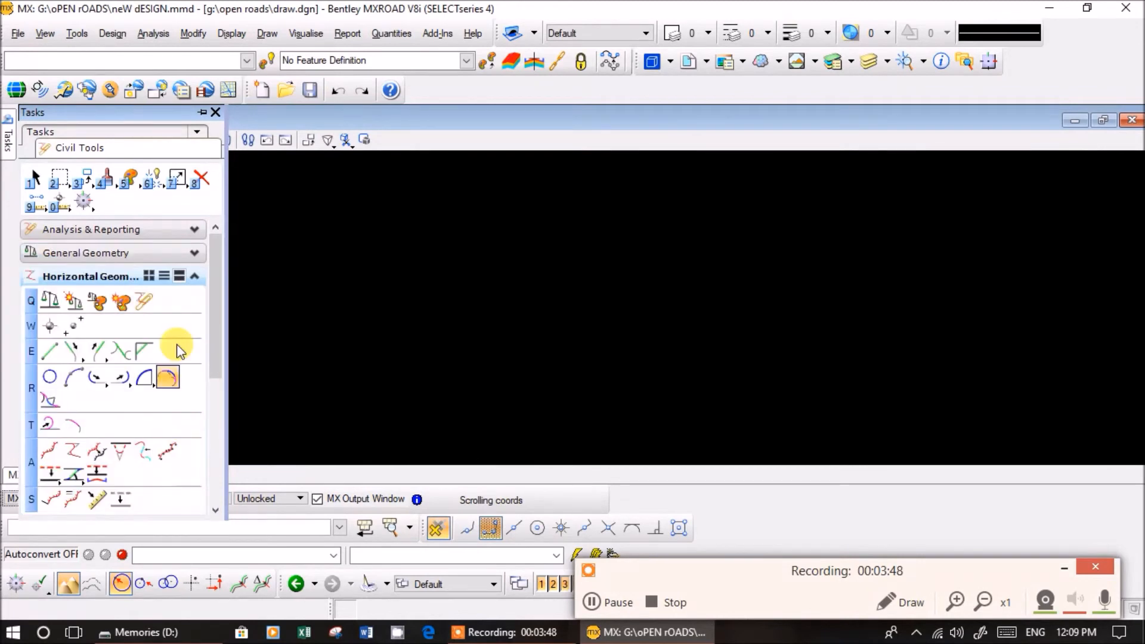
{"action": "left_click", "coordinate": [196, 277]}
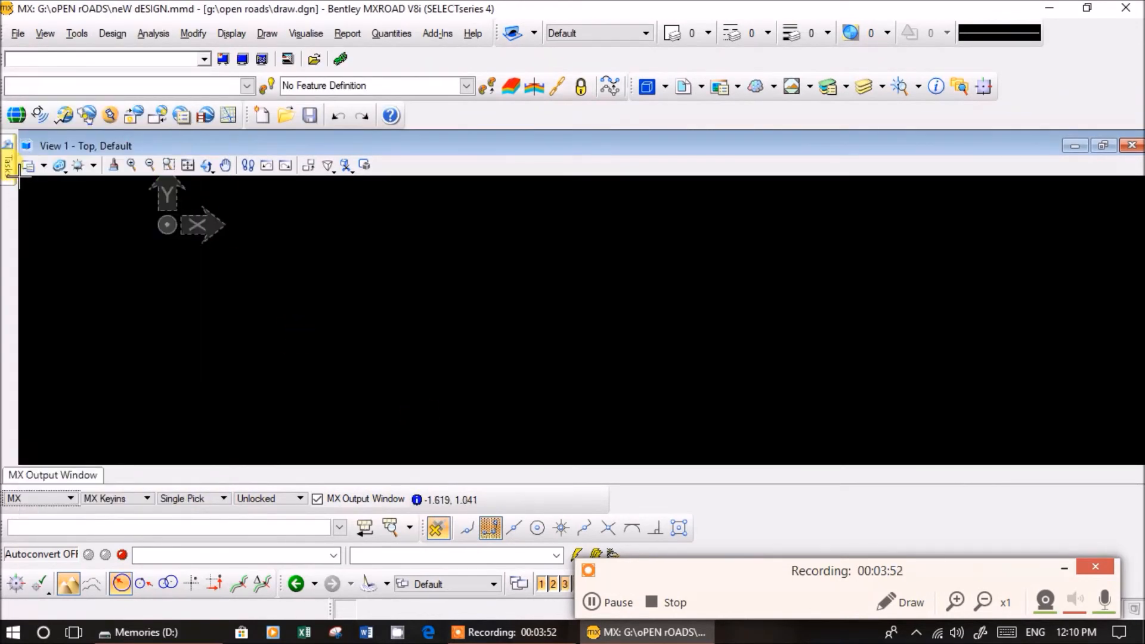
{"action": "left_click", "coordinate": [9, 164]}
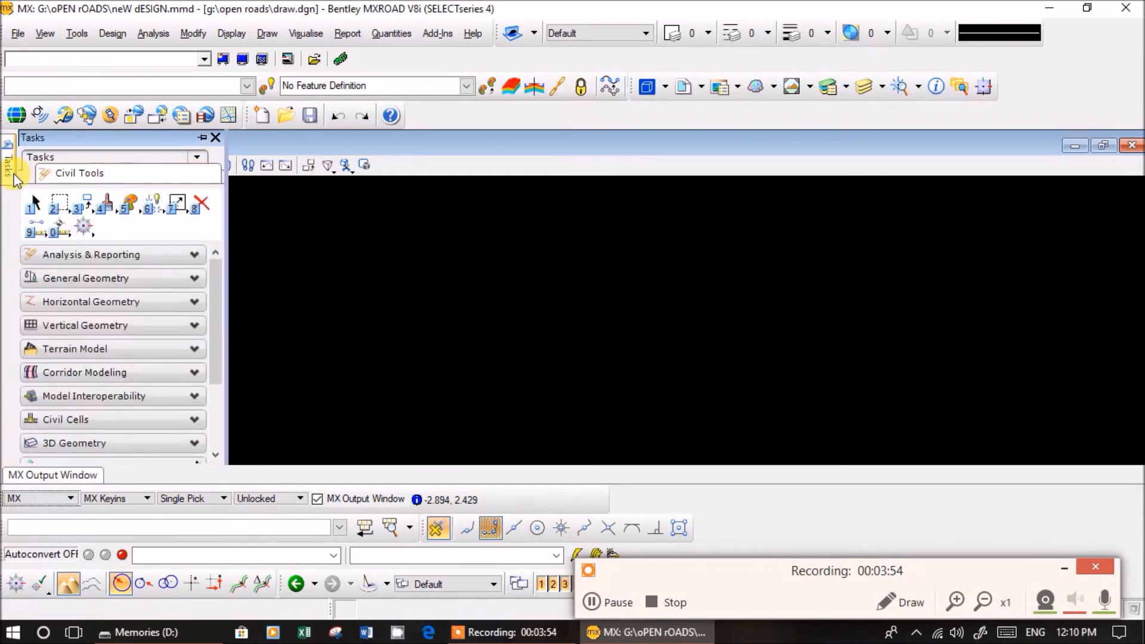
{"action": "left_click", "coordinate": [90, 371]}
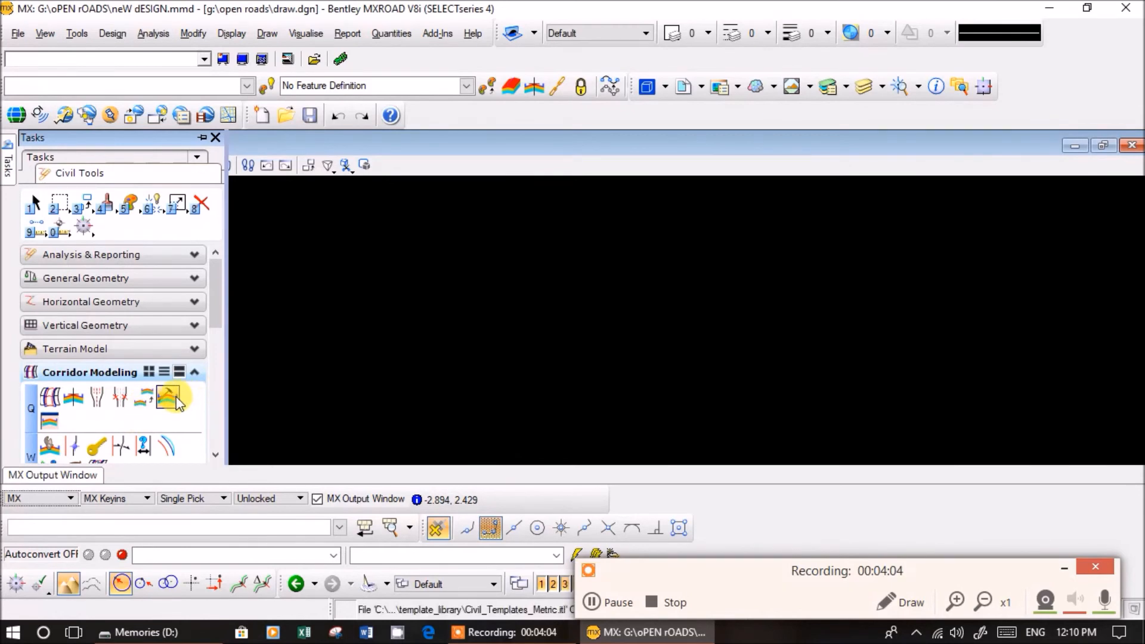
{"action": "left_click", "coordinate": [167, 398]}
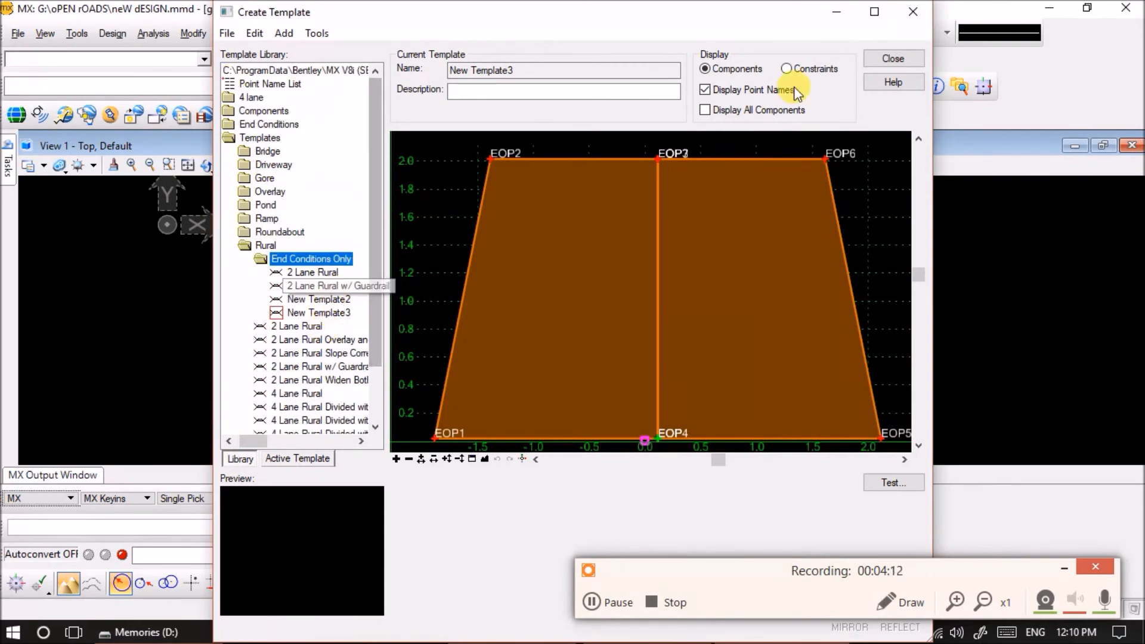
{"action": "left_click", "coordinate": [893, 59]}
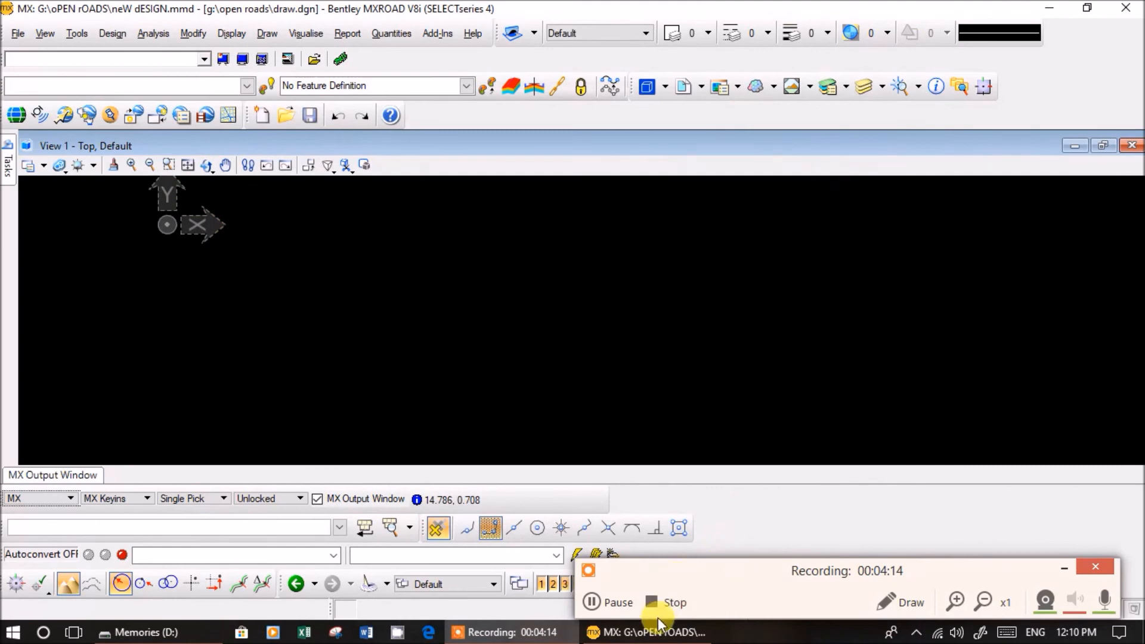